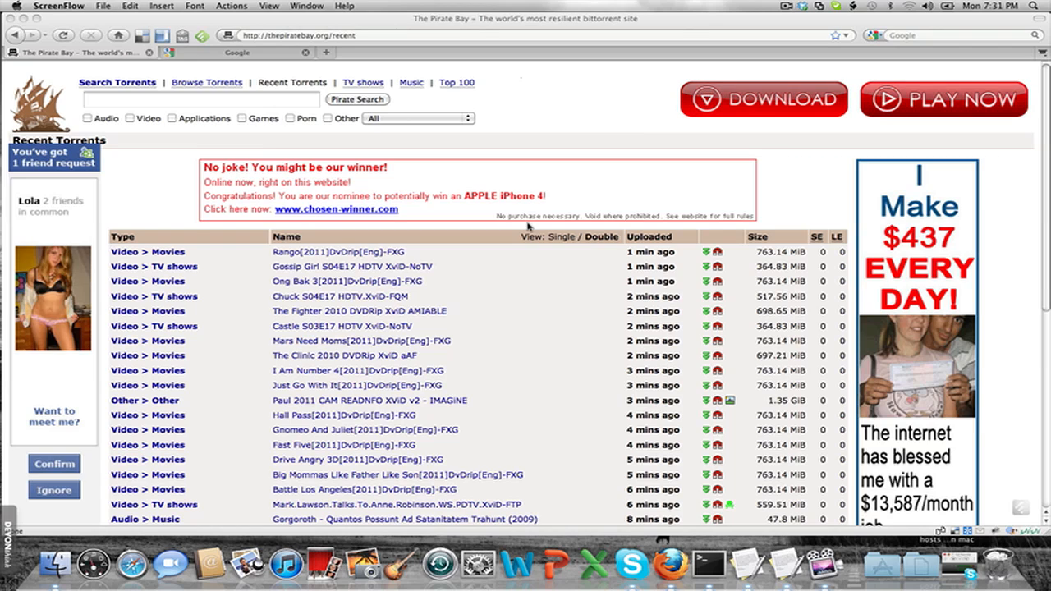
mouse_move(70, 204)
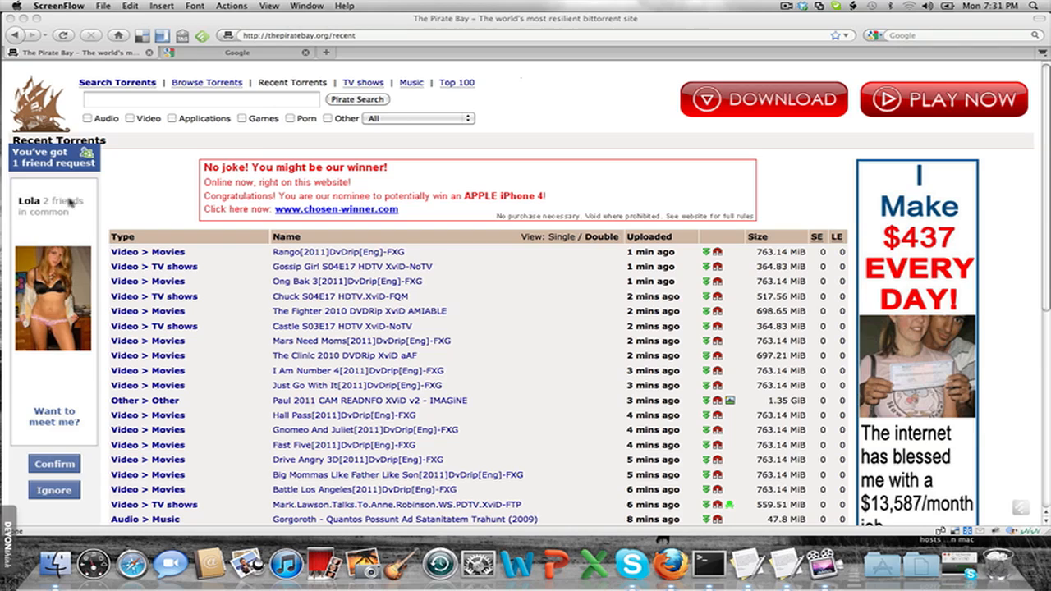
mouse_move(563, 184)
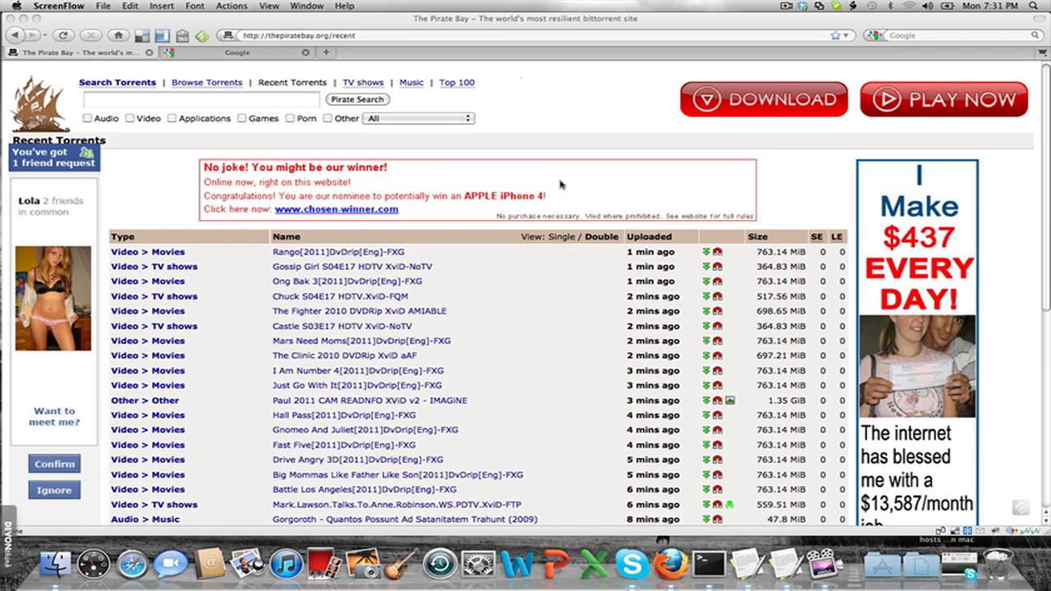
mouse_move(507, 177)
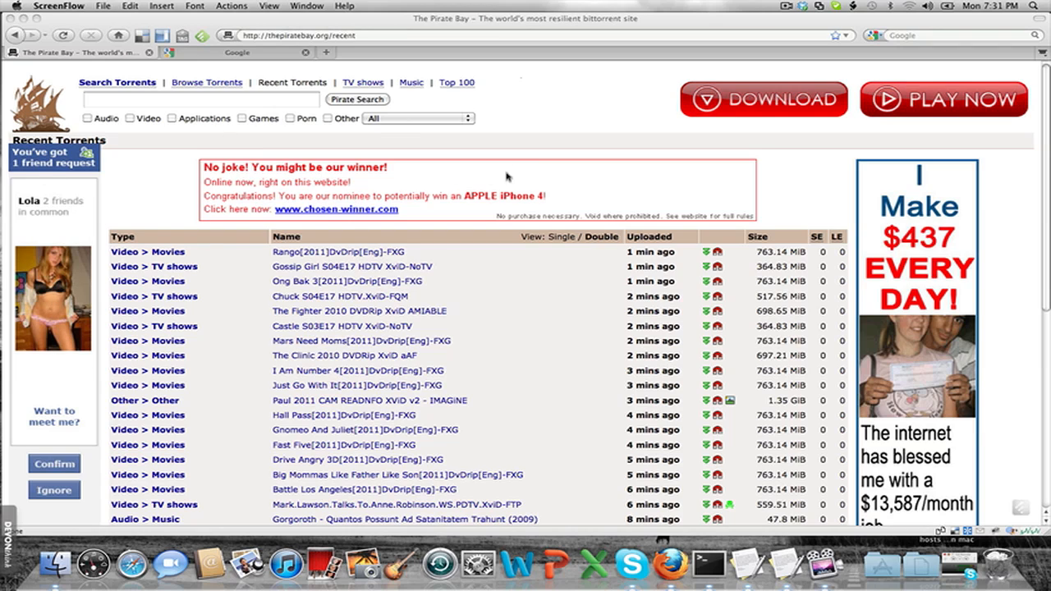
mouse_move(894, 120)
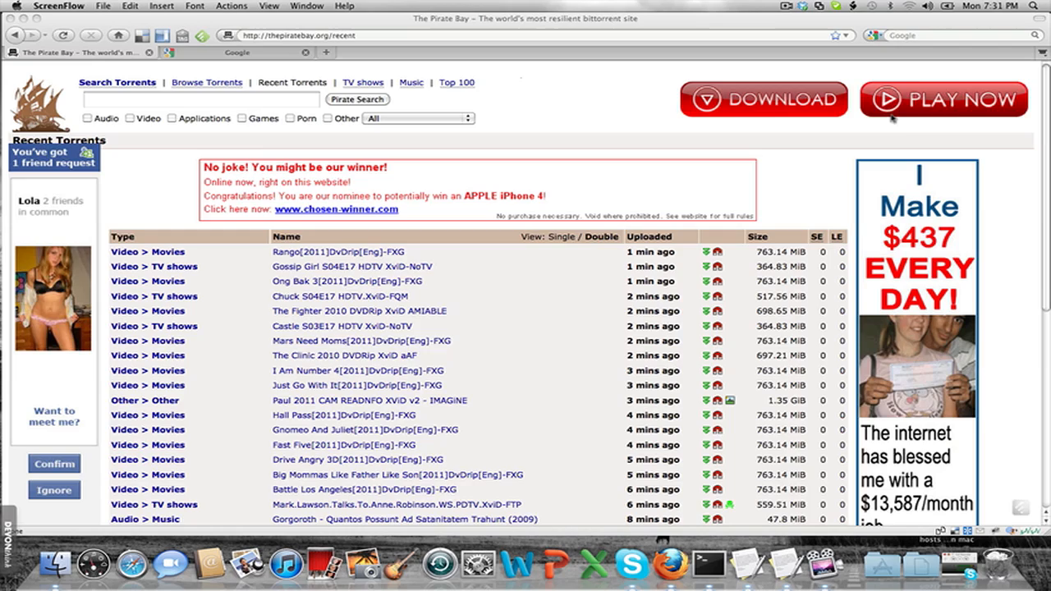
Google 'ad blocking hosts file' and open the mvps.org 'Blocking Unwanted Parasites with a Hosts File' page
scroll("down", 3)
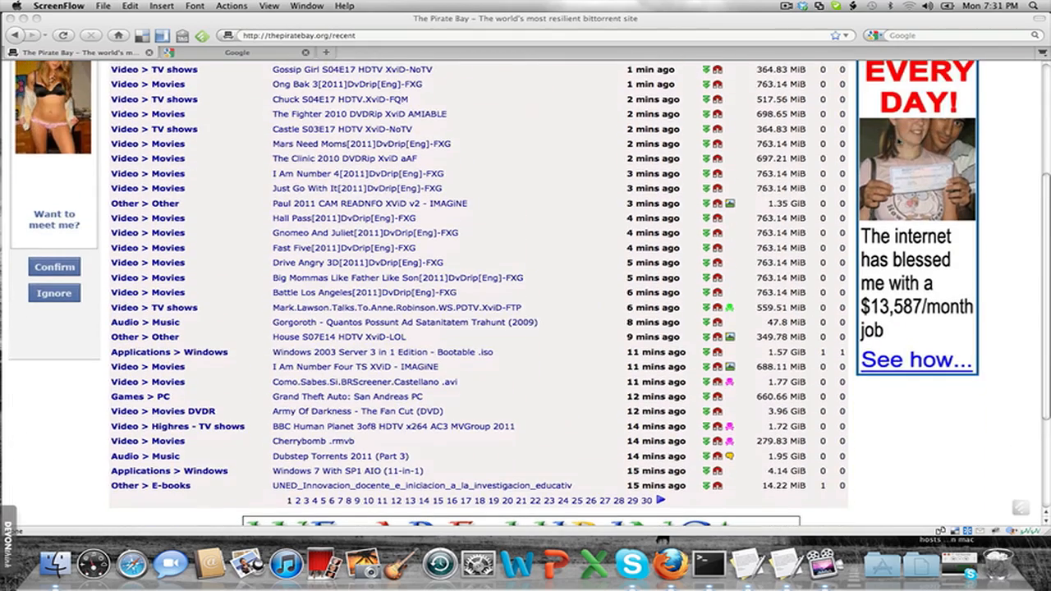
scroll("down", 3)
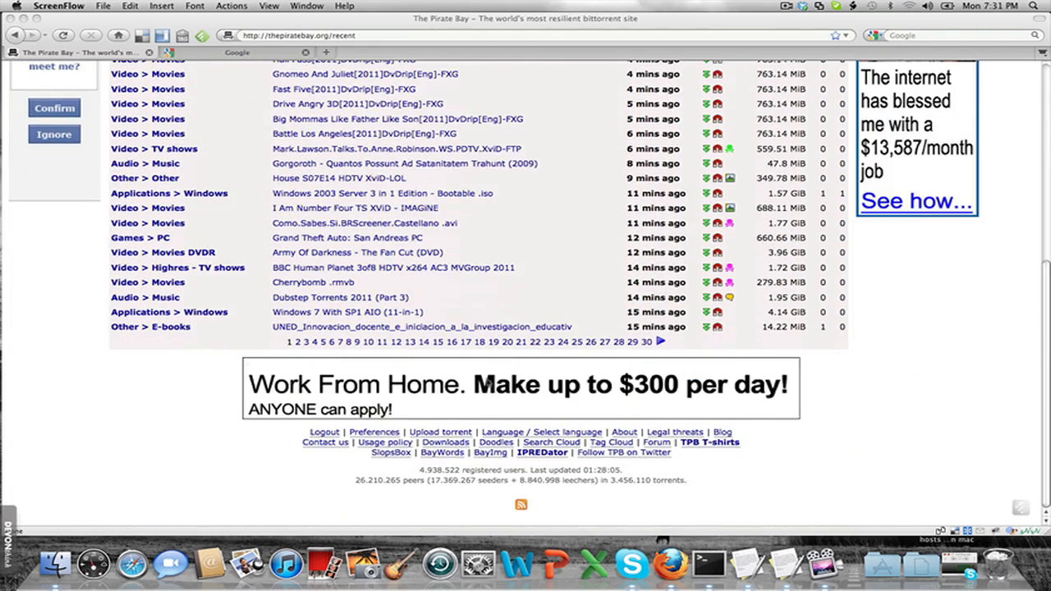
scroll("up", 3)
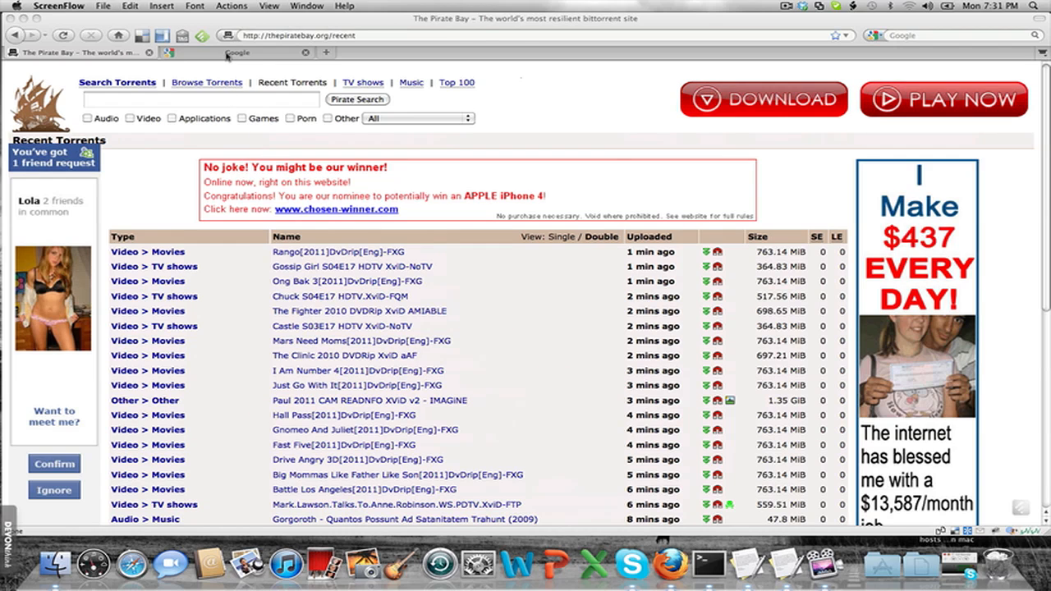
left_click(238, 51)
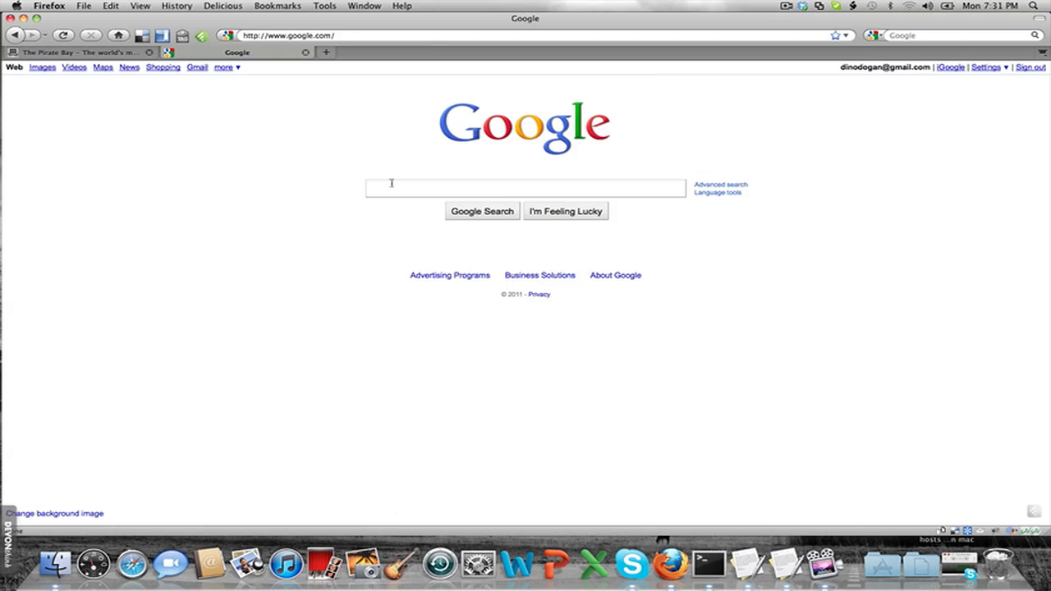
type("a")
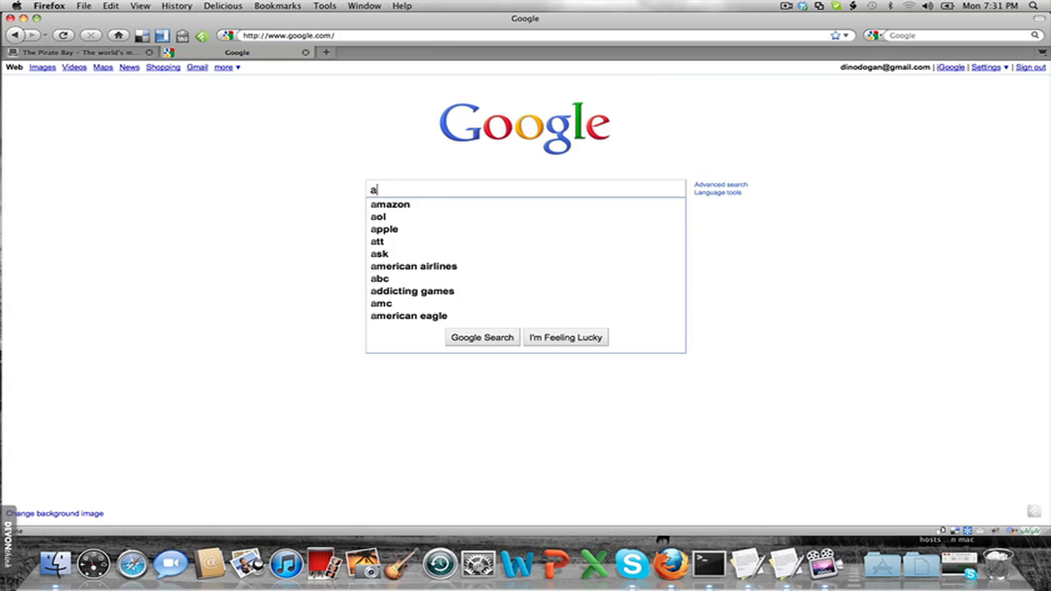
type("d blocking hos")
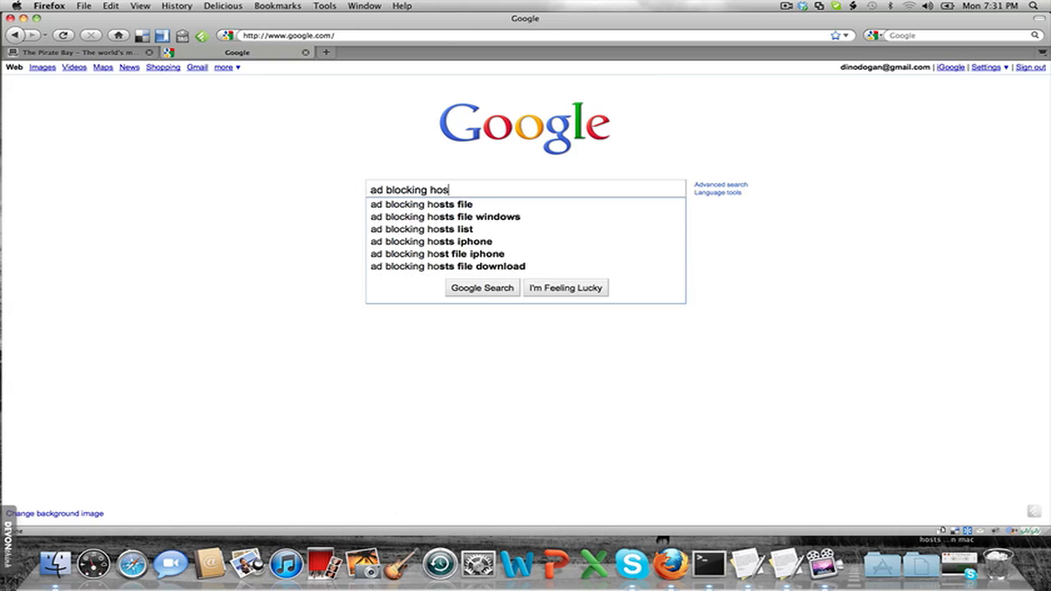
left_click(482, 287)
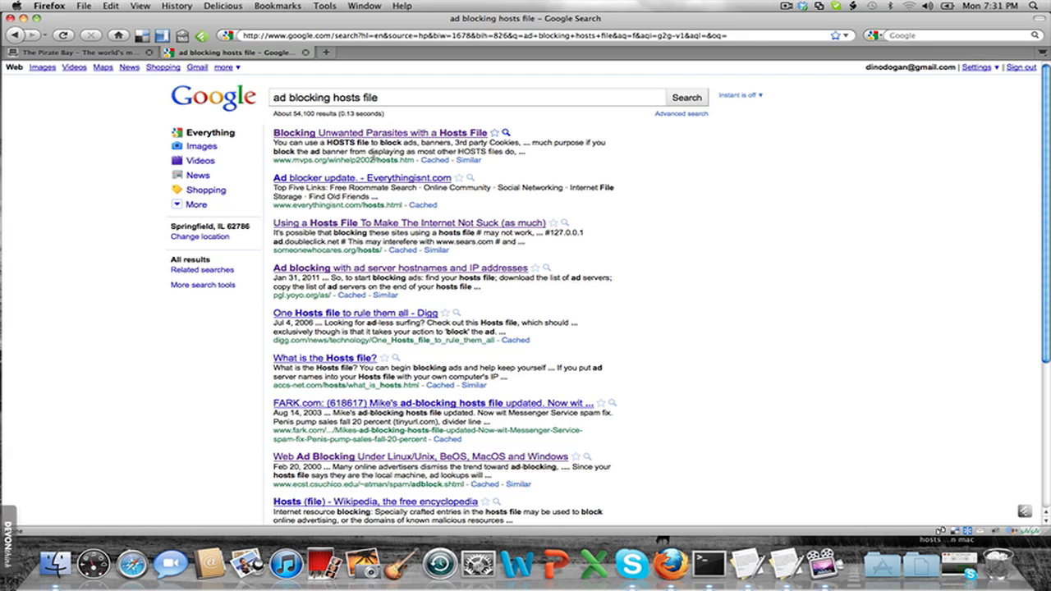
left_click(380, 133)
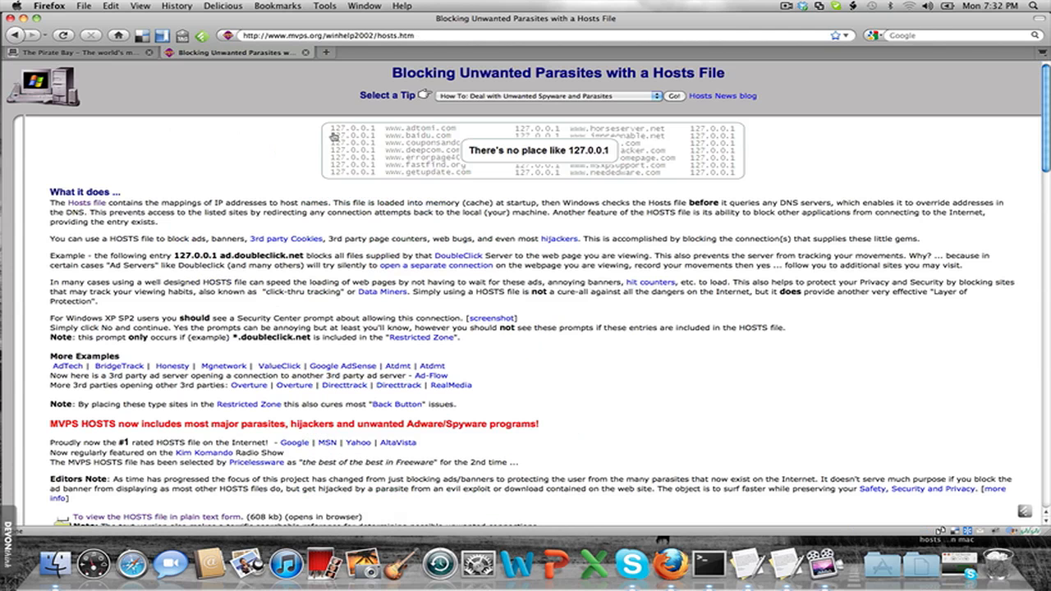
View the MVPS HOSTS file as plain text in a new tab and select all of it
scroll("down", 3)
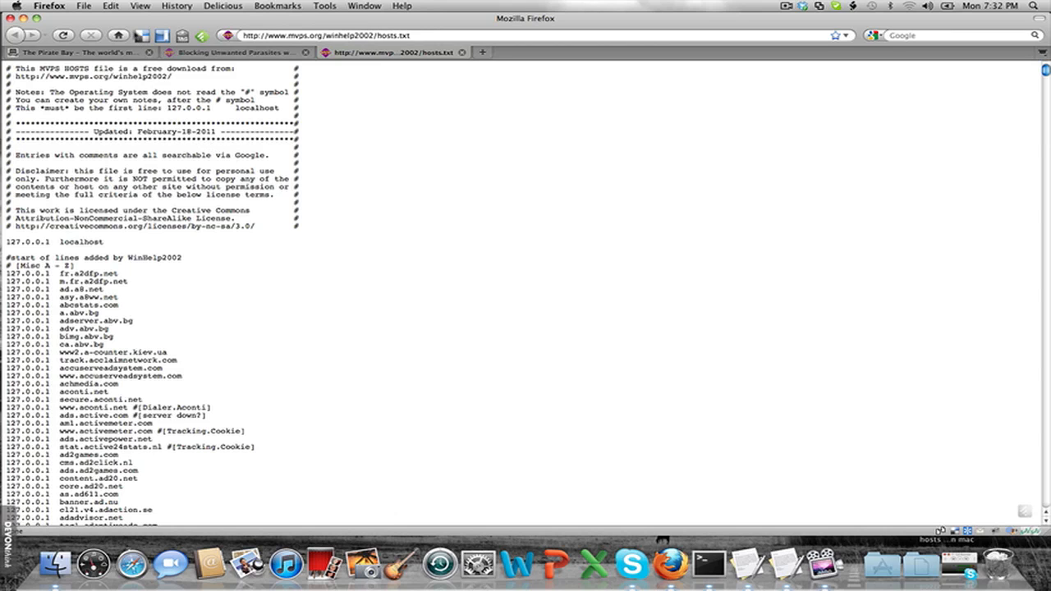
left_click(110, 6)
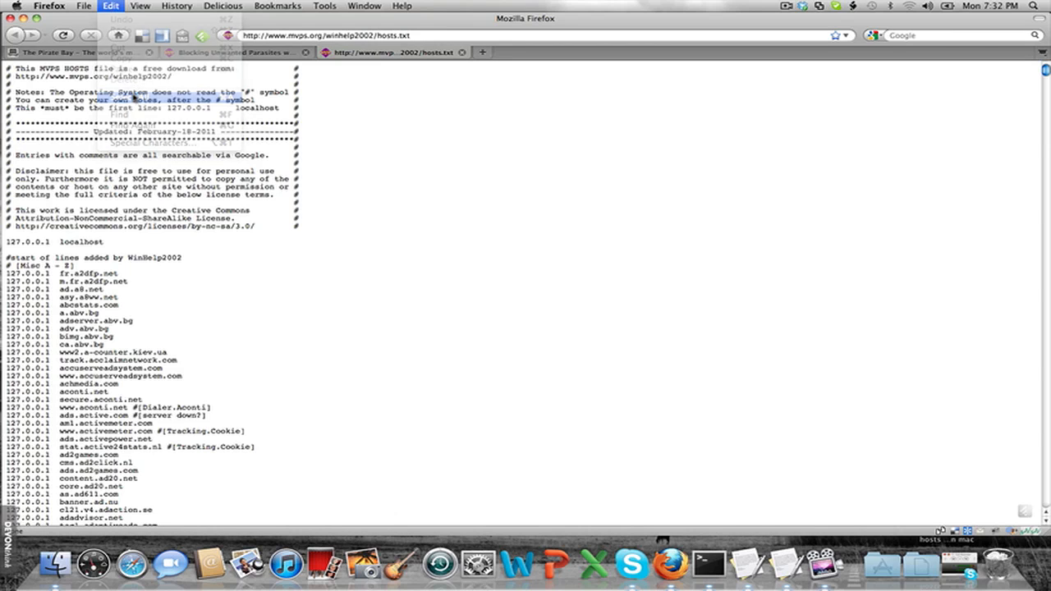
left_click(110, 5)
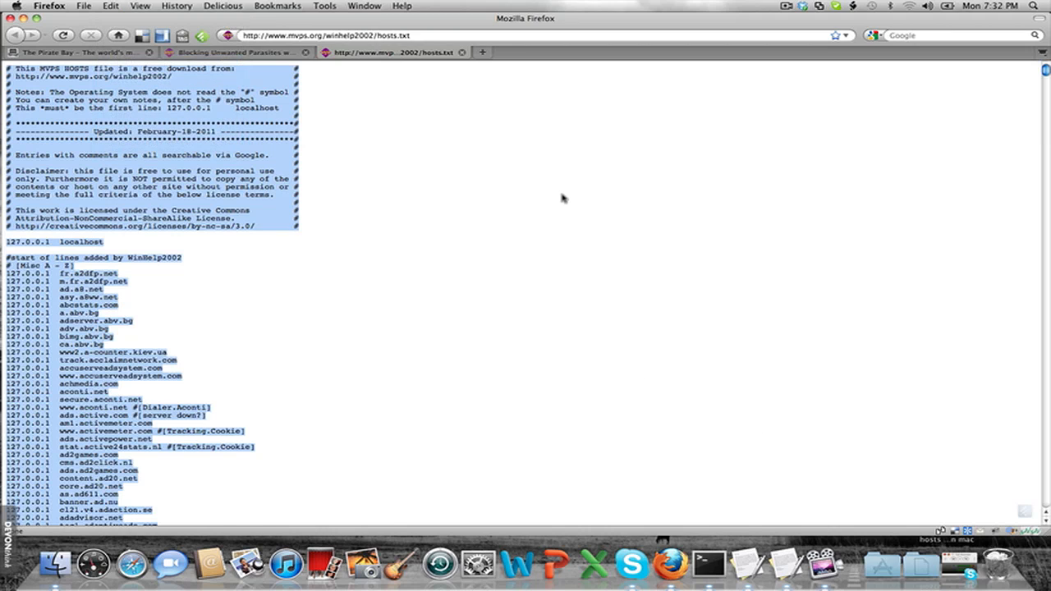
mouse_move(706, 562)
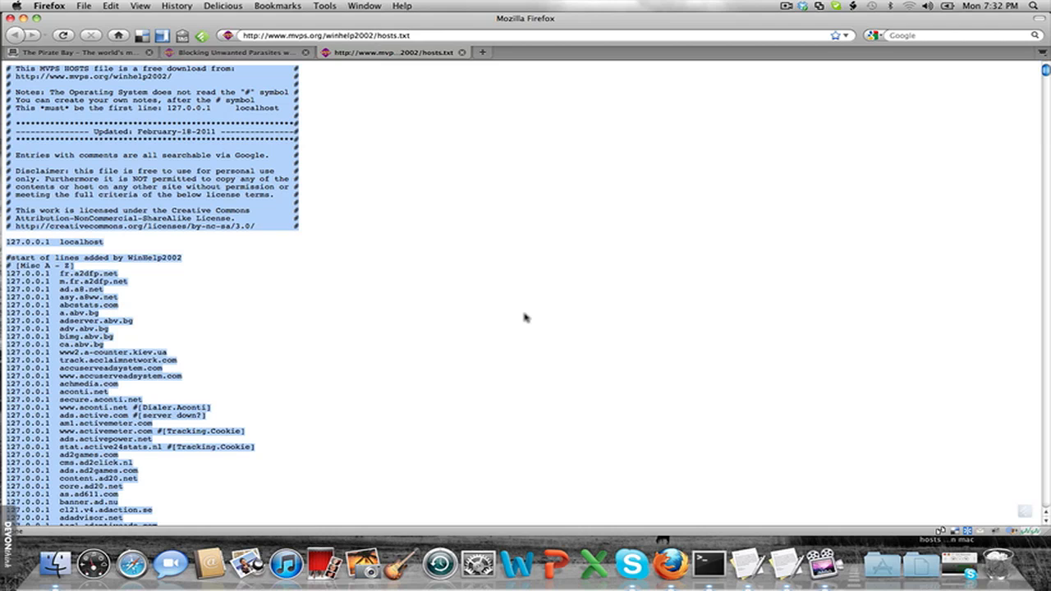
mouse_move(325, 280)
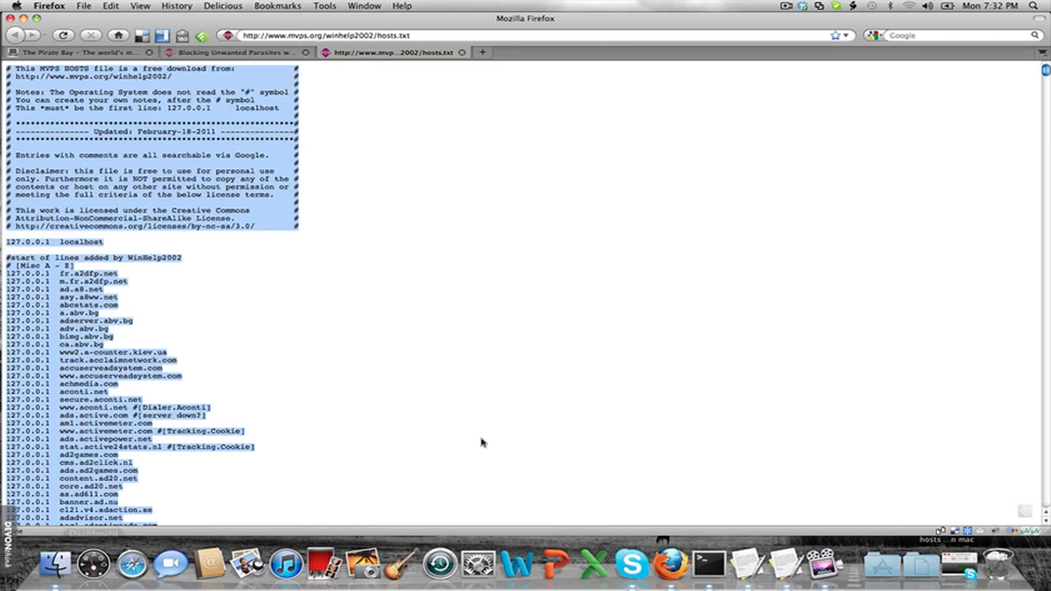
mouse_move(708, 550)
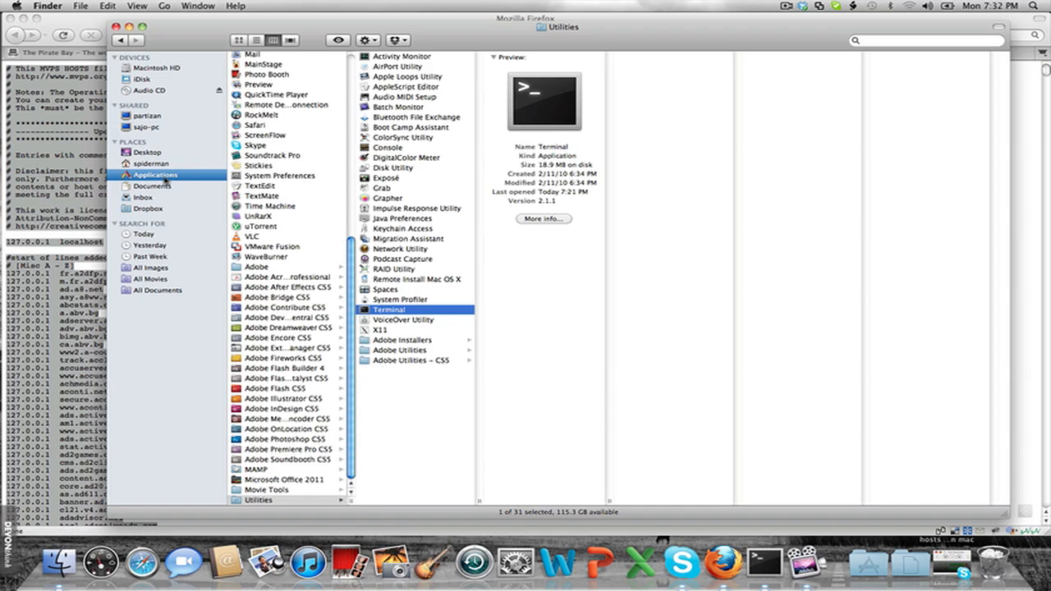
Launch Terminal from Finder's Applications > Utilities folder
left_click(259, 500)
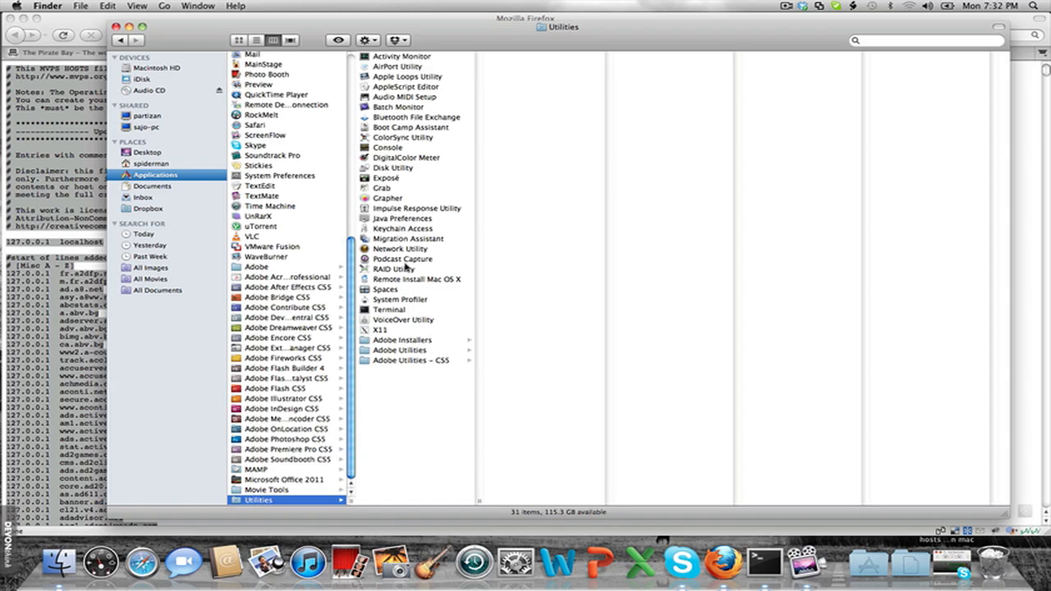
left_click(390, 309)
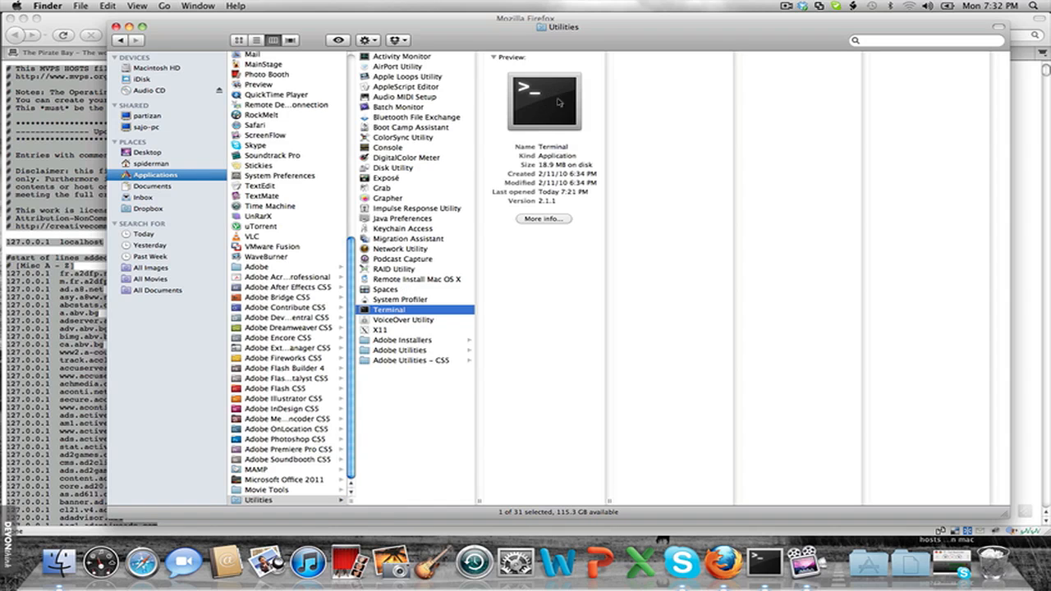
double_click(389, 310)
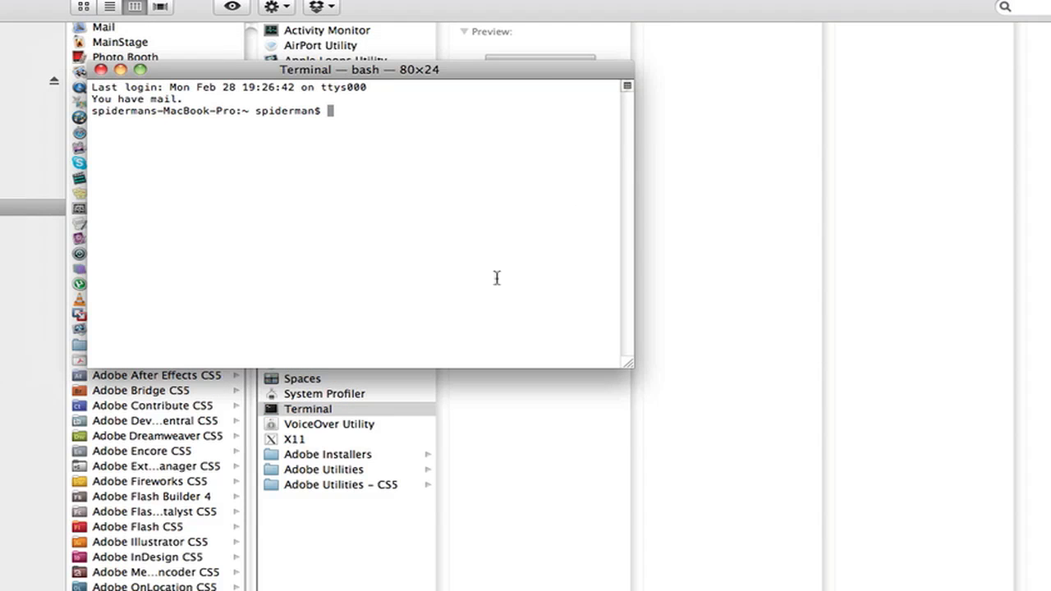
Run 'sudo /Applications/TextEdit.app/Contents/MacOS/TextEdit /etc/hosts' in an enlarged Terminal window
left_click_drag(628, 363, 885, 526)
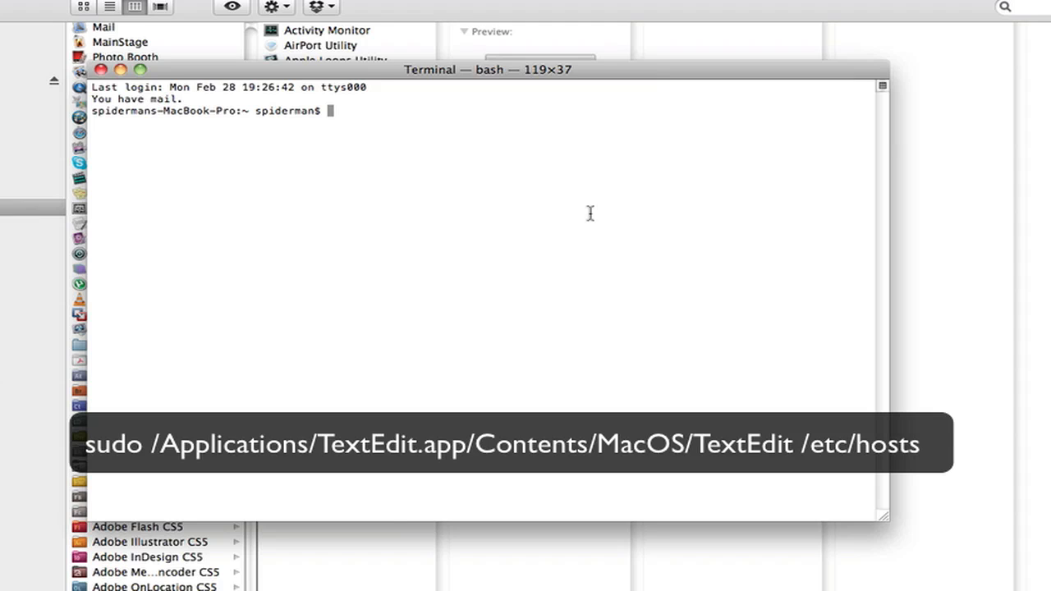
type("sudo /Applications/TextEdit.app/Contents/MacOS/TextEdit /etc/hosts")
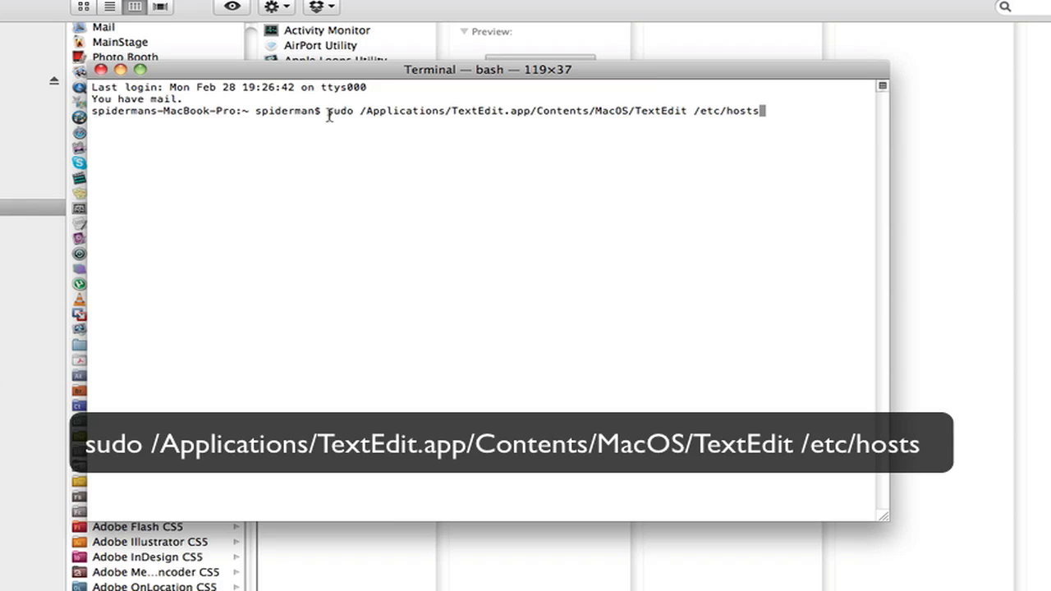
mouse_move(354, 111)
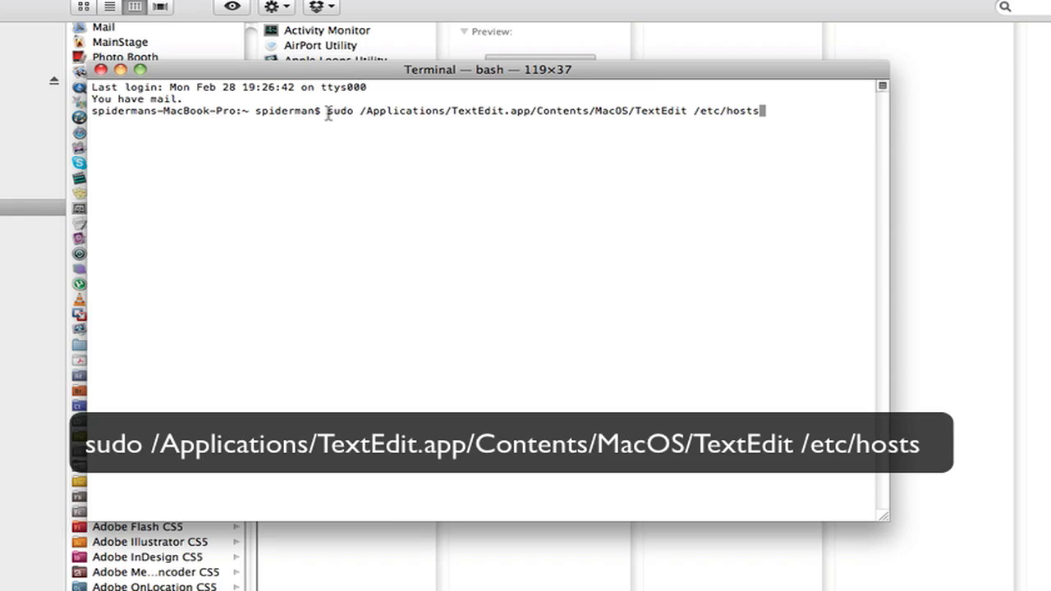
double_click(339, 110)
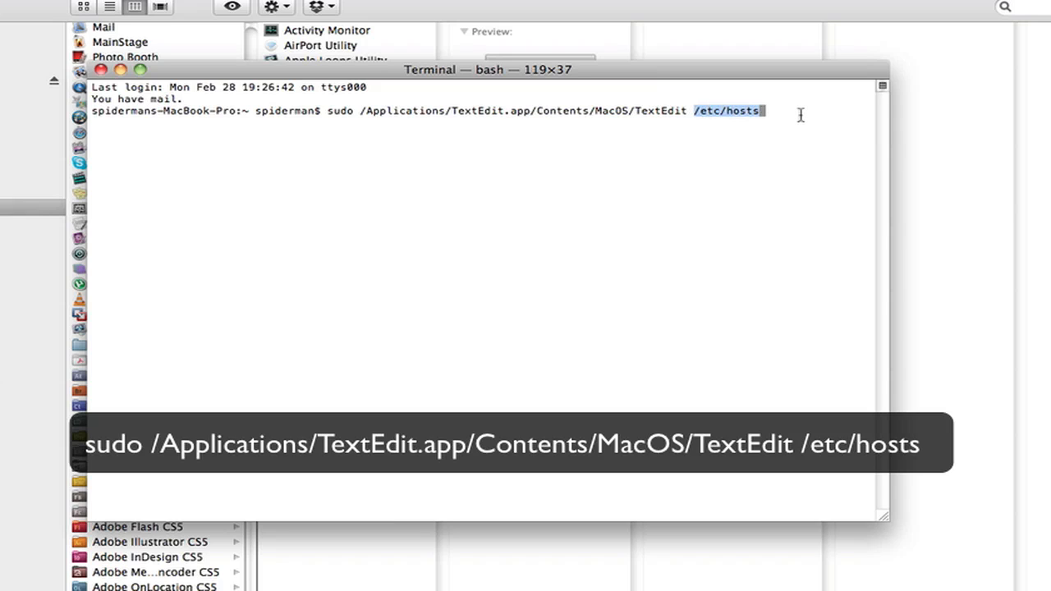
key("Return")
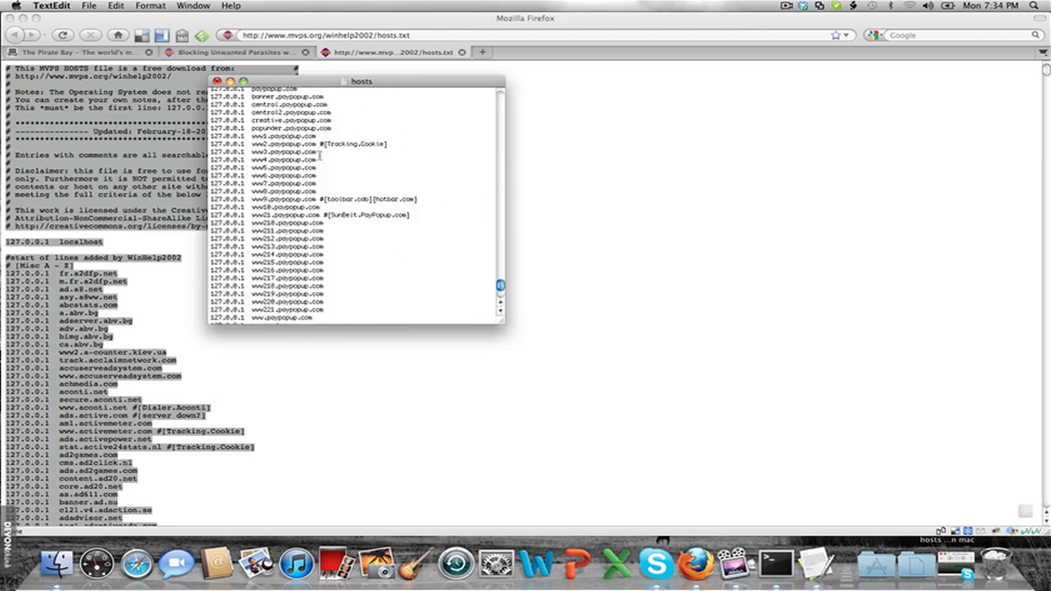
Review the pasted MVPS 127.0.0.1 entries, then close the hosts document and save it
scroll("down", 3)
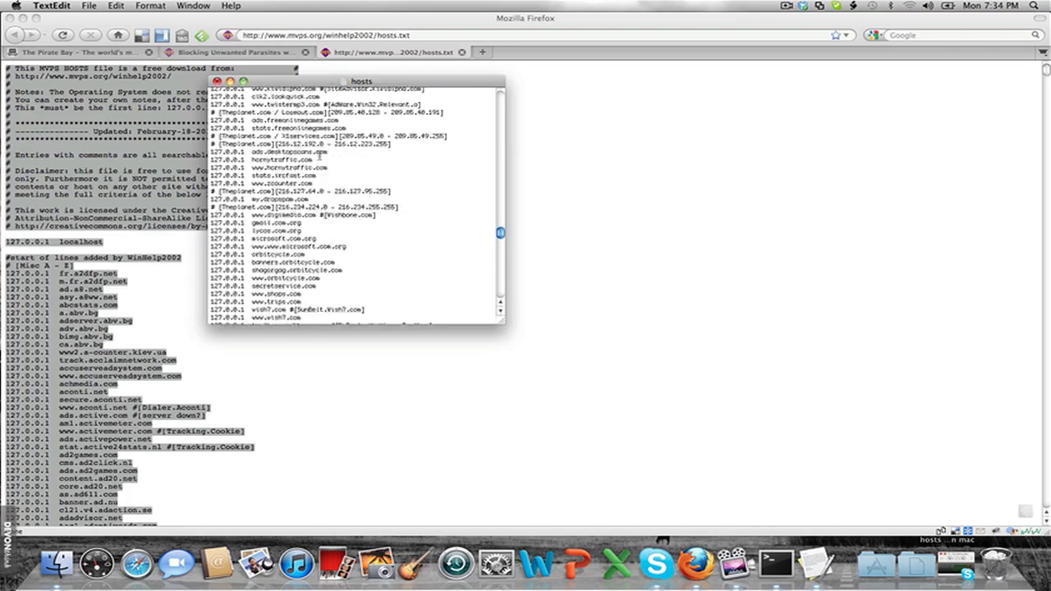
scroll("down", 3)
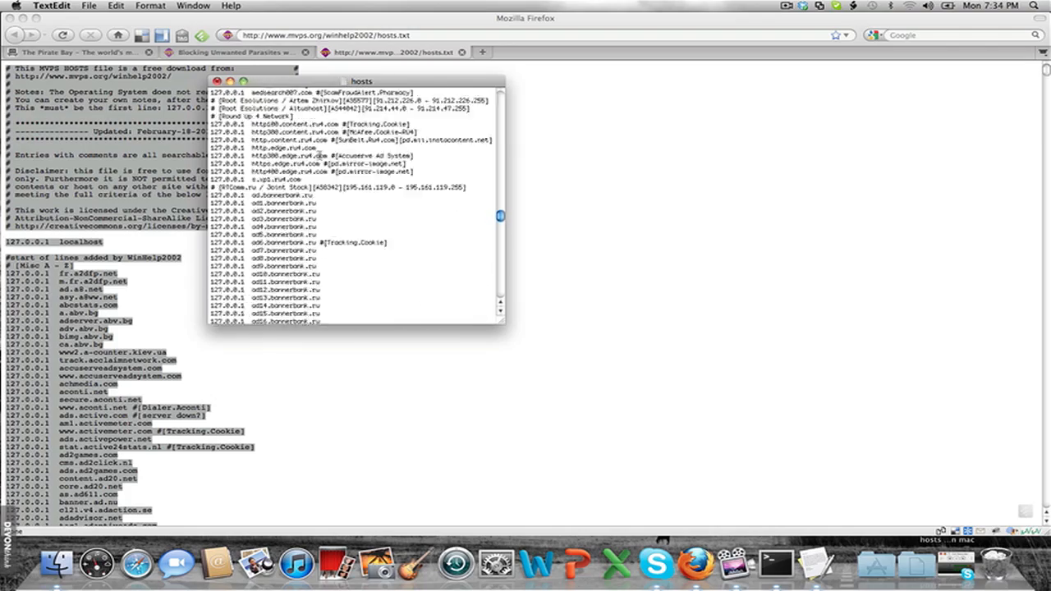
scroll("down", 3)
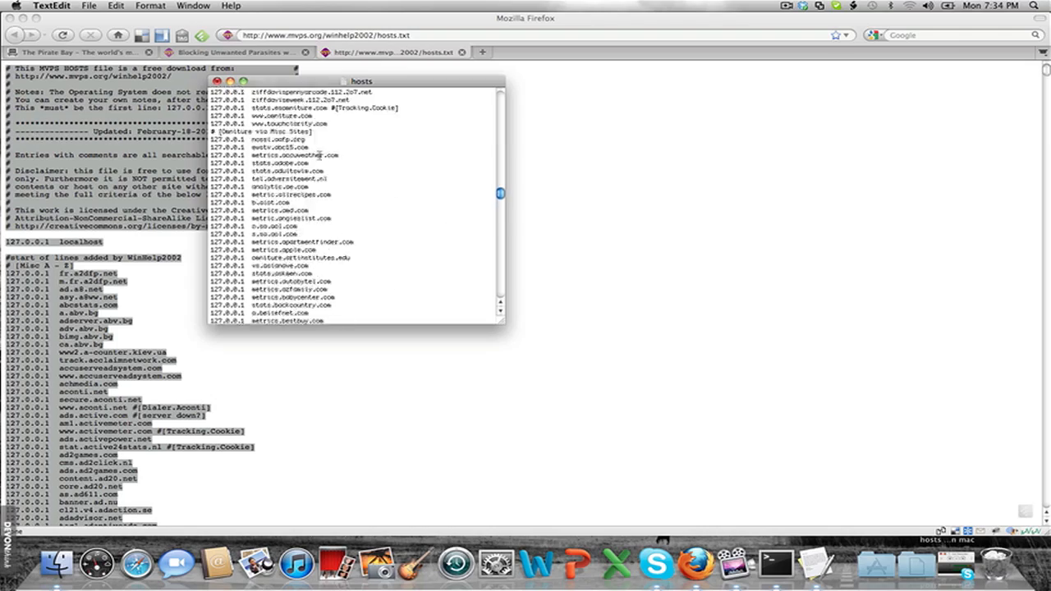
scroll("down", 3)
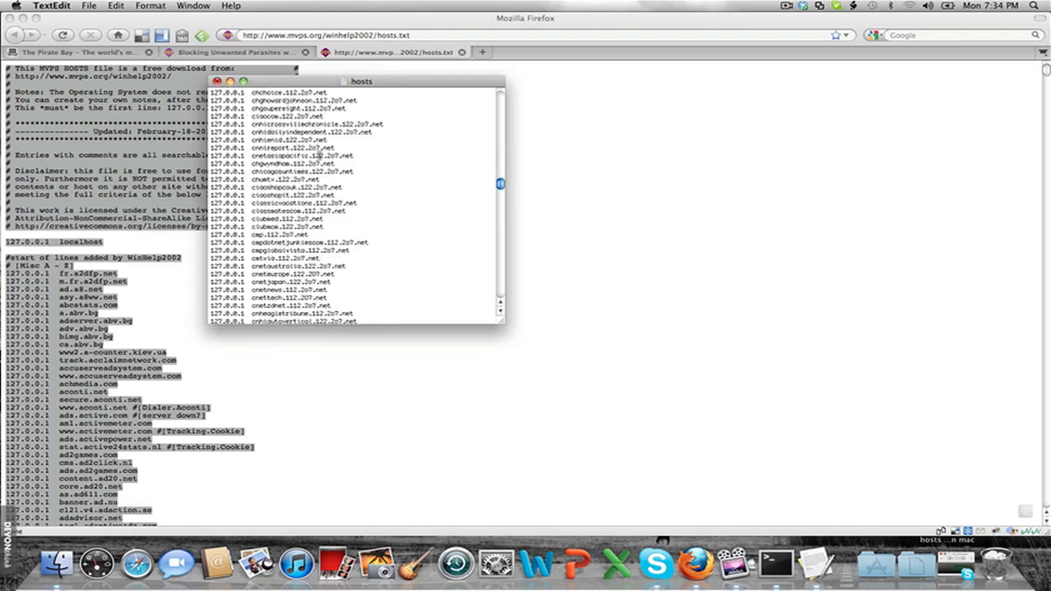
scroll("down", 3)
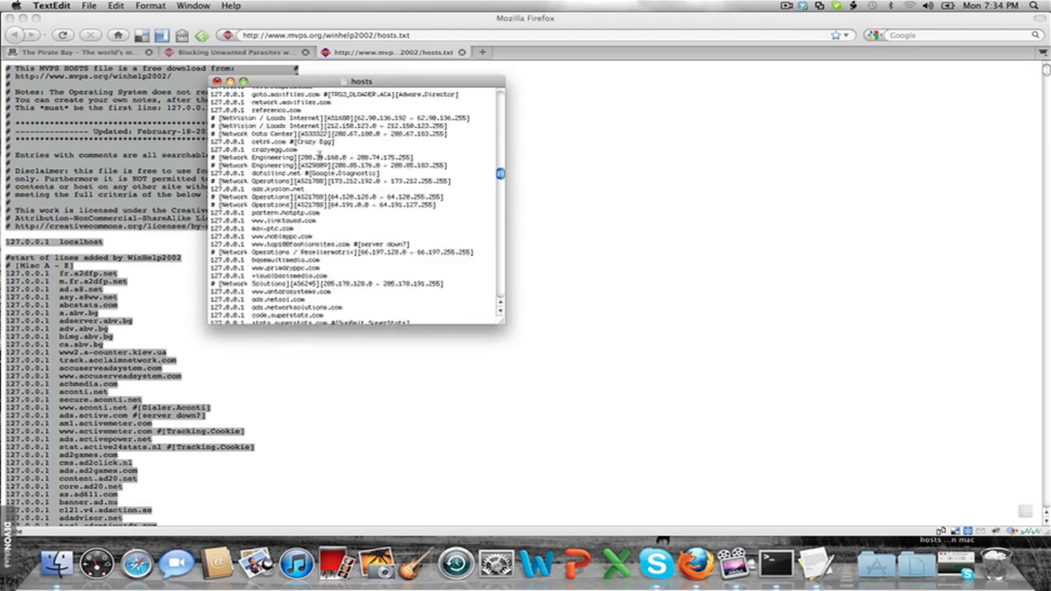
scroll("down", 3)
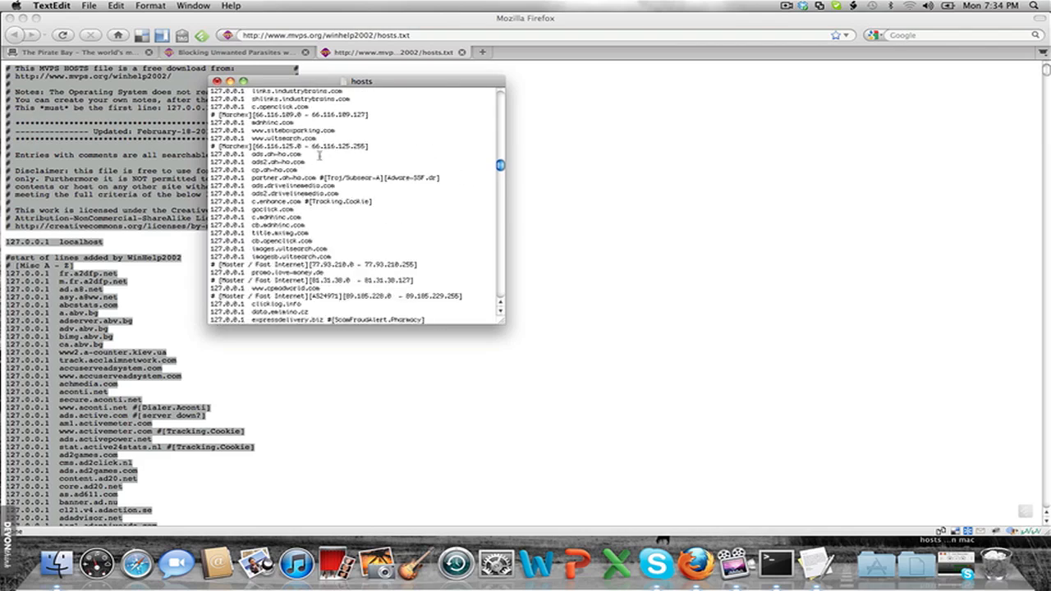
scroll("down", 3)
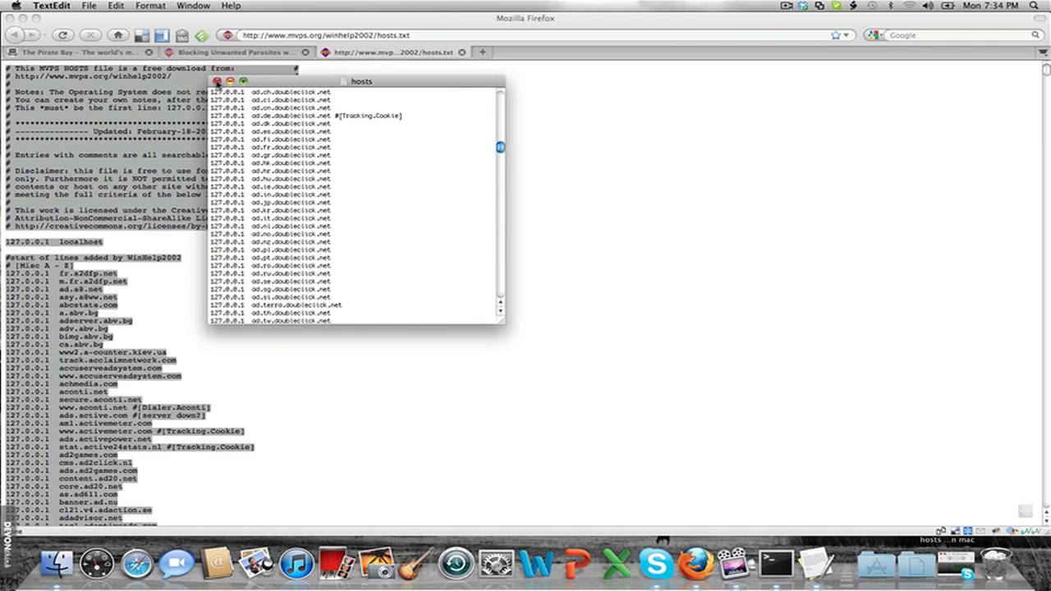
left_click(217, 80)
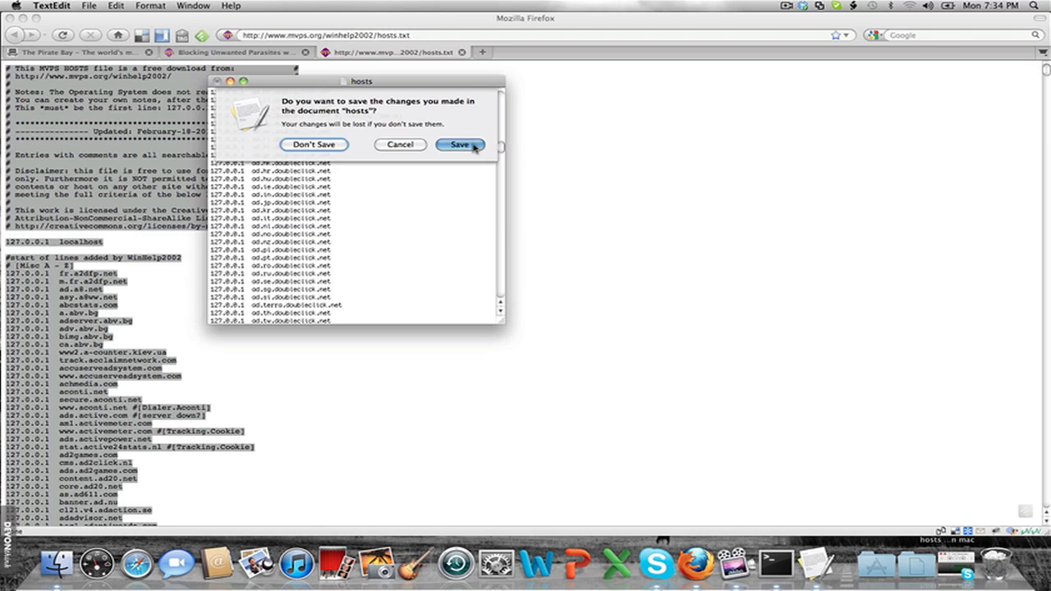
left_click(460, 145)
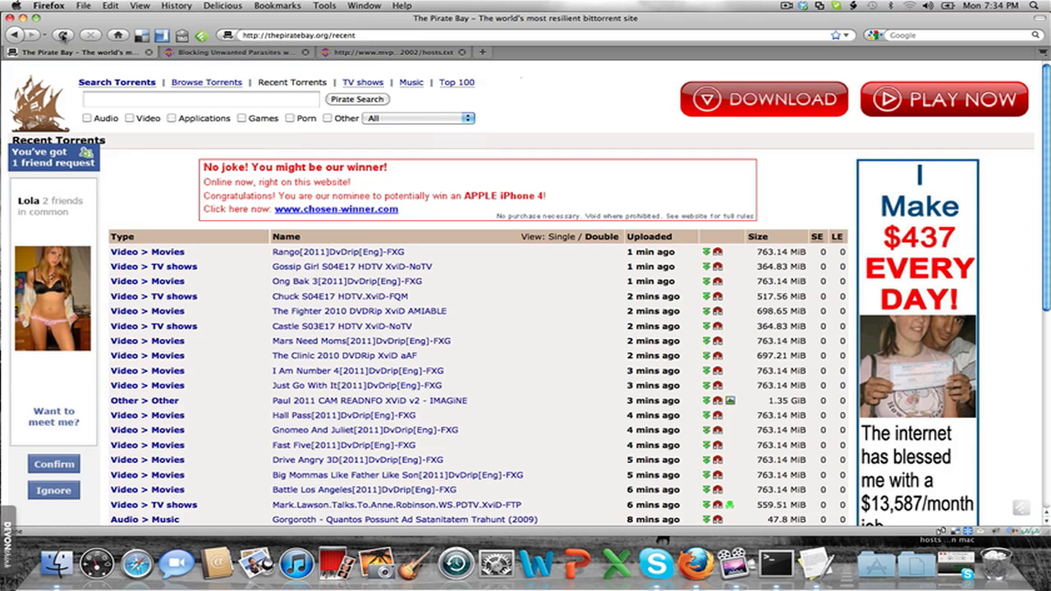
mouse_move(63, 34)
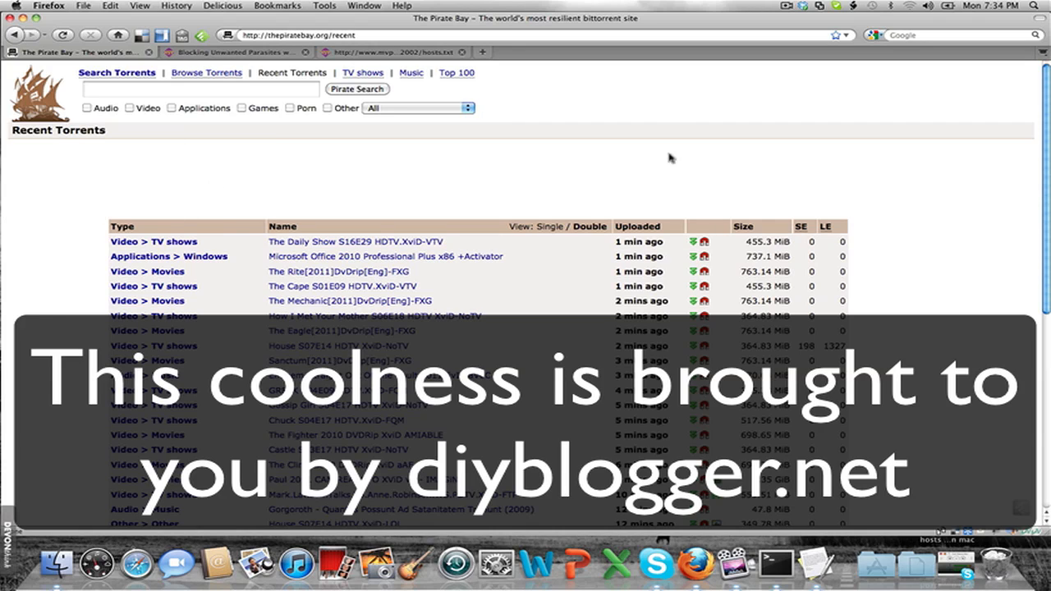
mouse_move(36, 318)
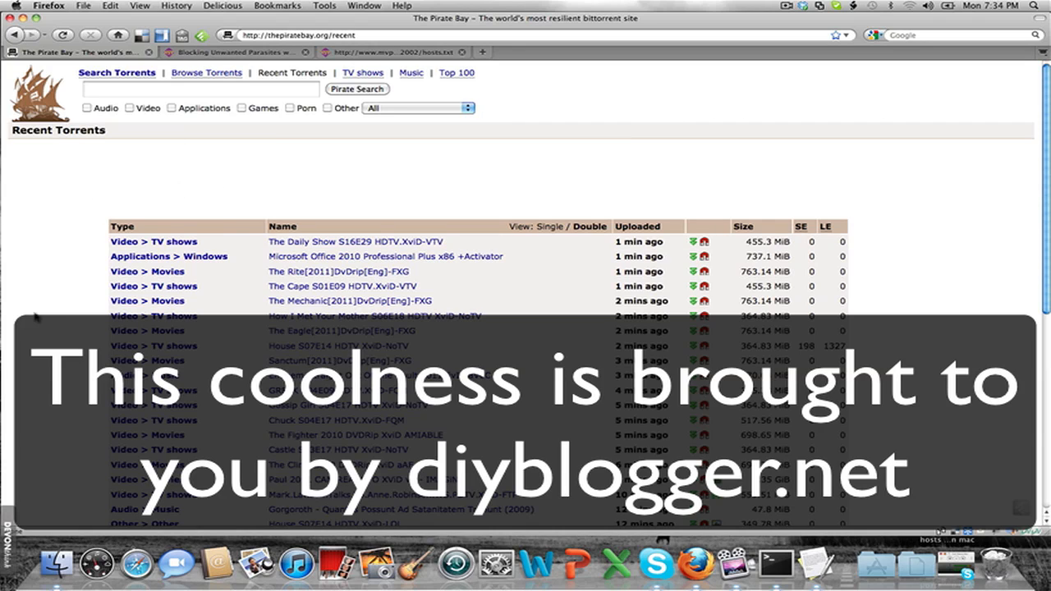
mouse_move(268, 153)
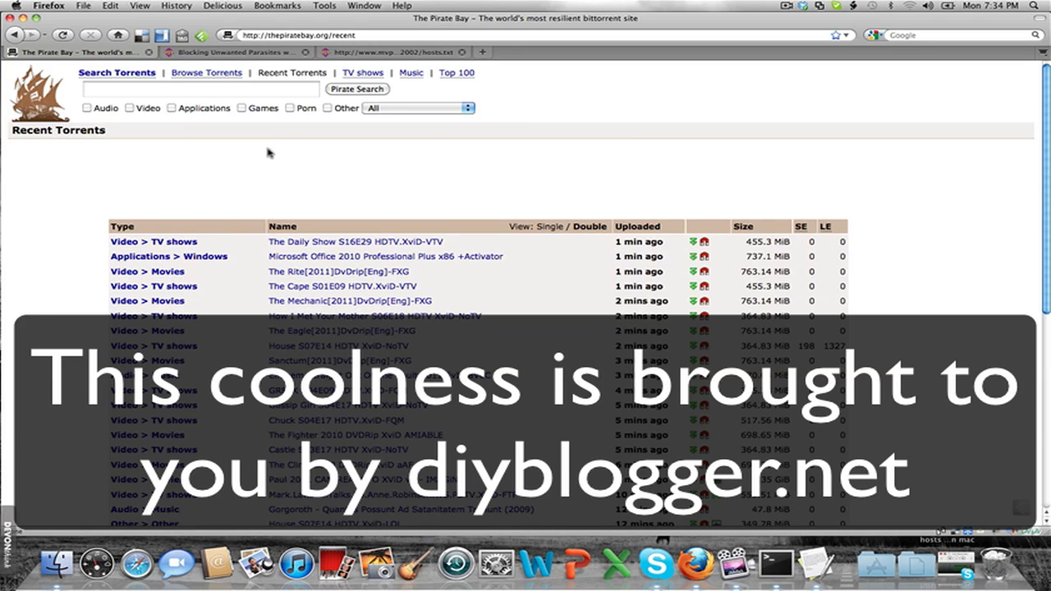
Reload The Pirate Bay recent torrents page and scroll to confirm the ads are gone
scroll("down", 3)
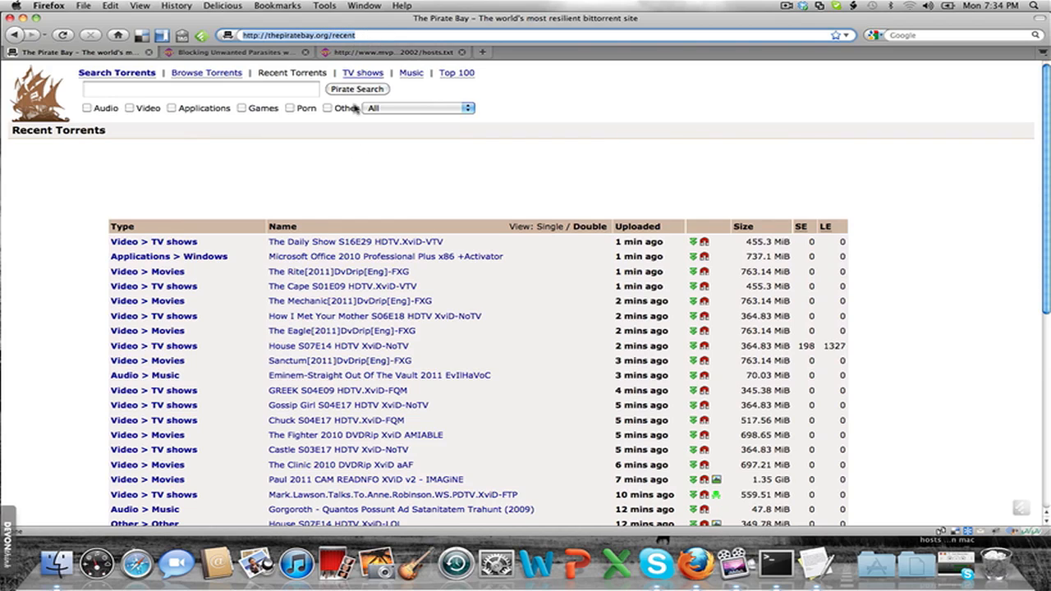
mouse_move(327, 165)
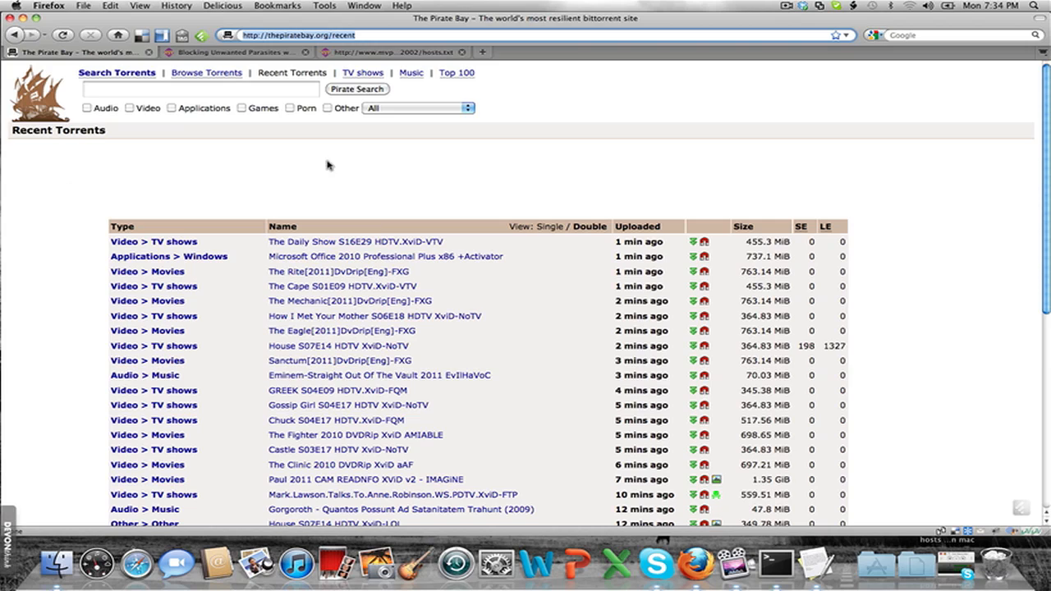